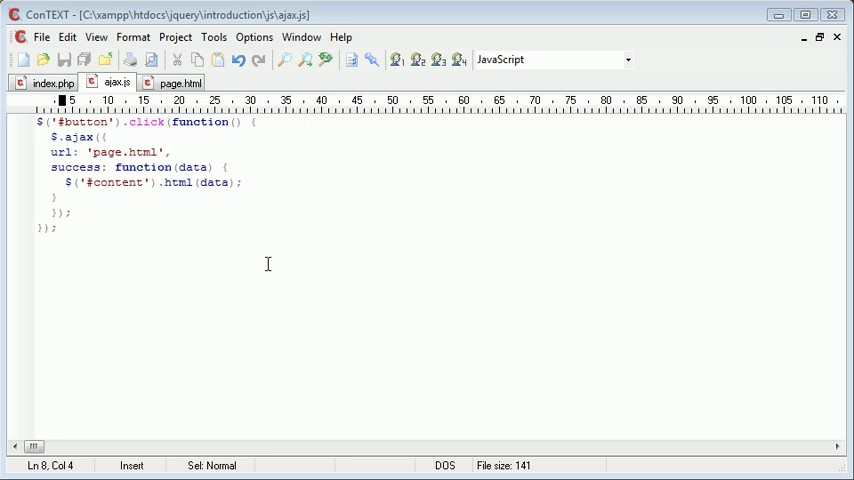
{"action": "mouse_move", "coordinate": [188, 132]}
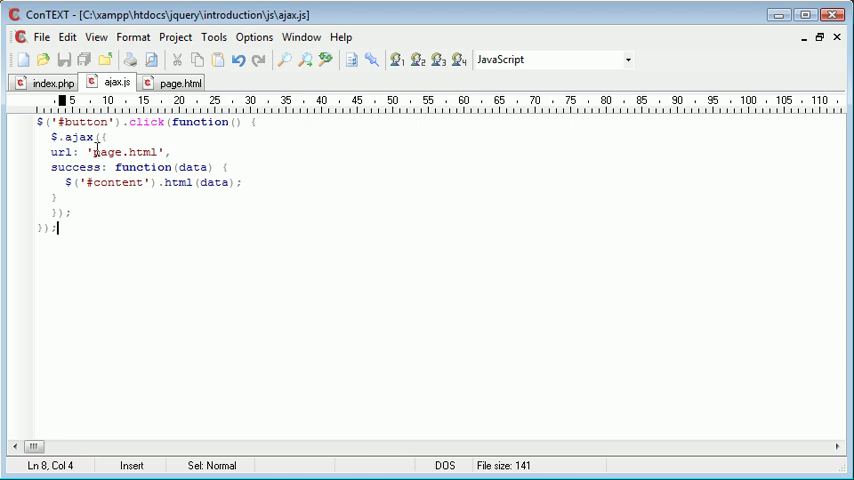
Step: Select the 'page.html' url value in ajax.js for removal, checking it against the index.php markup
{"action": "left_click", "coordinate": [156, 152]}
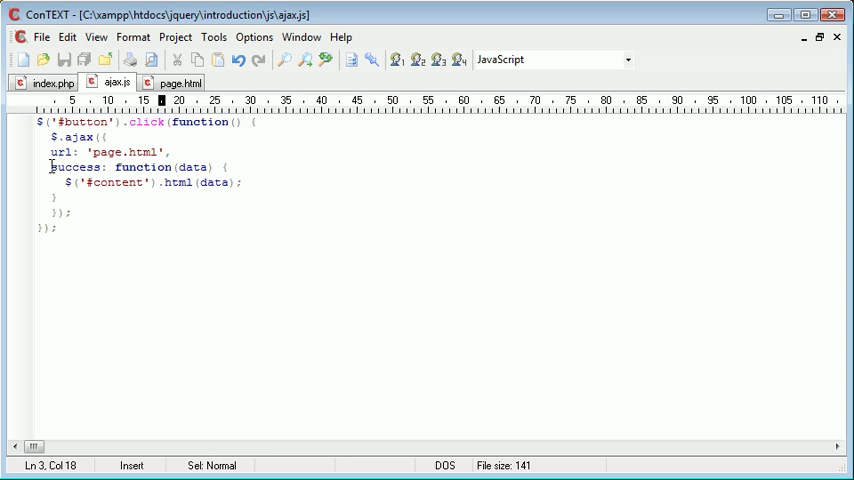
{"action": "left_click_drag", "start_coordinate": [60, 184], "coordinate": [148, 184]}
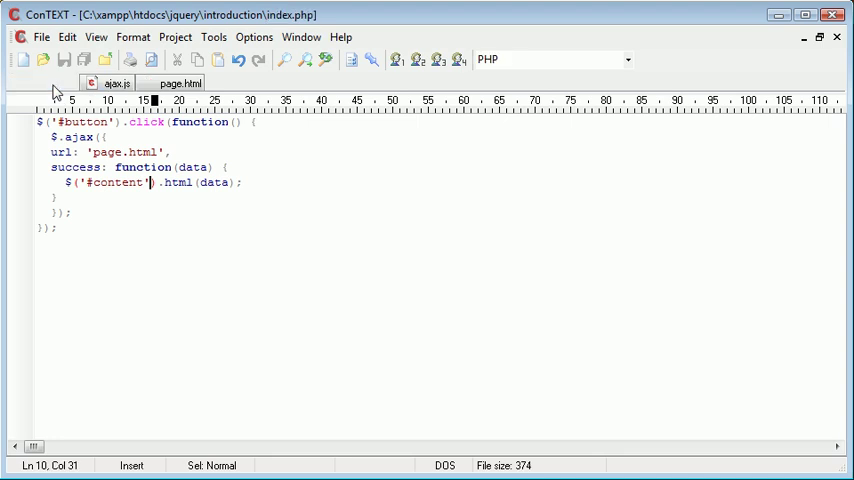
{"action": "left_click", "coordinate": [50, 82]}
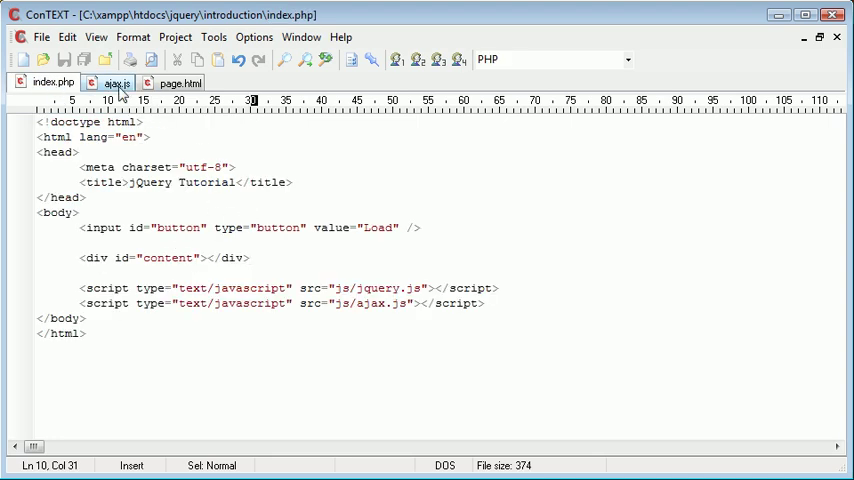
{"action": "left_click", "coordinate": [116, 84]}
{"action": "type", "text": "url: '',"}
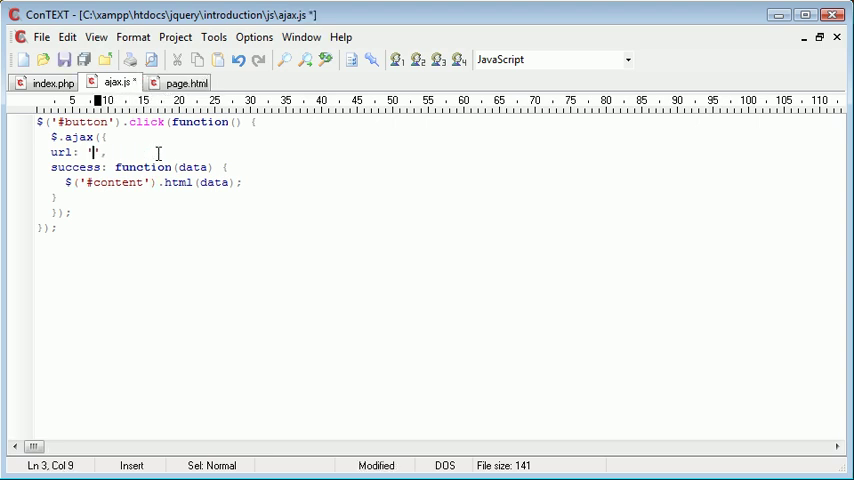
Step: Set the AJAX url to 'php/page.php' and save a new empty file as page.php in the php folder
{"action": "type", "text": "php/"}
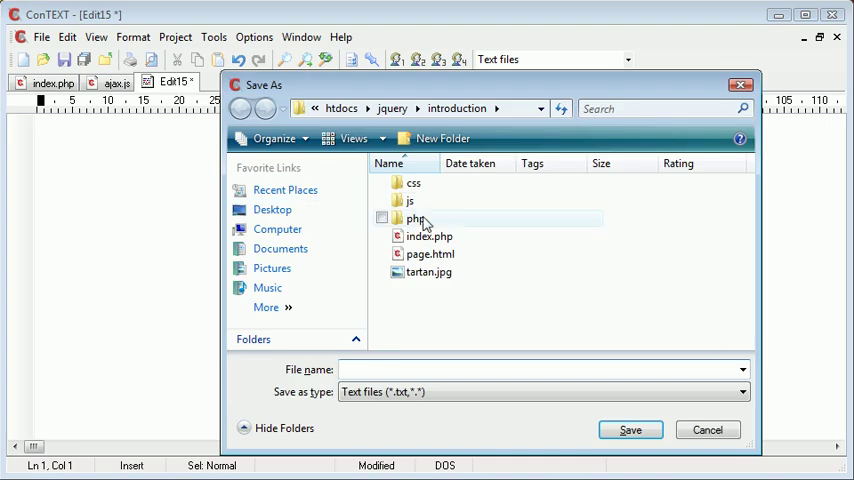
{"action": "double_click", "coordinate": [414, 218]}
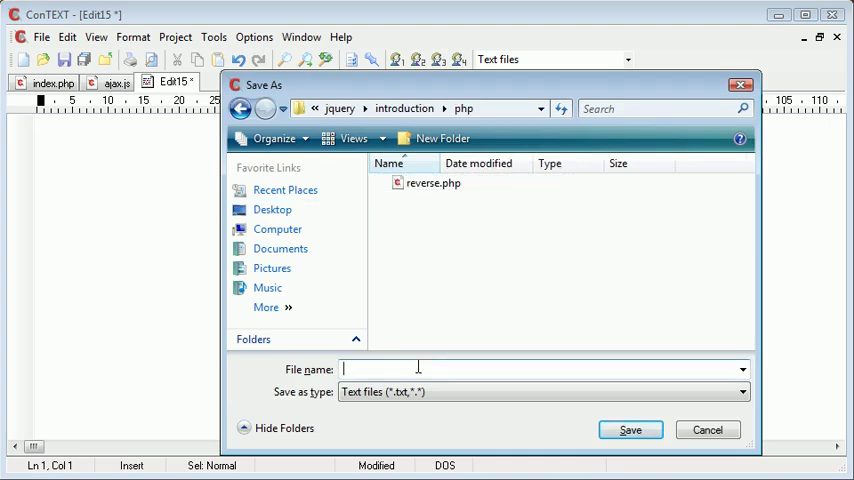
{"action": "type", "text": "page.php"}
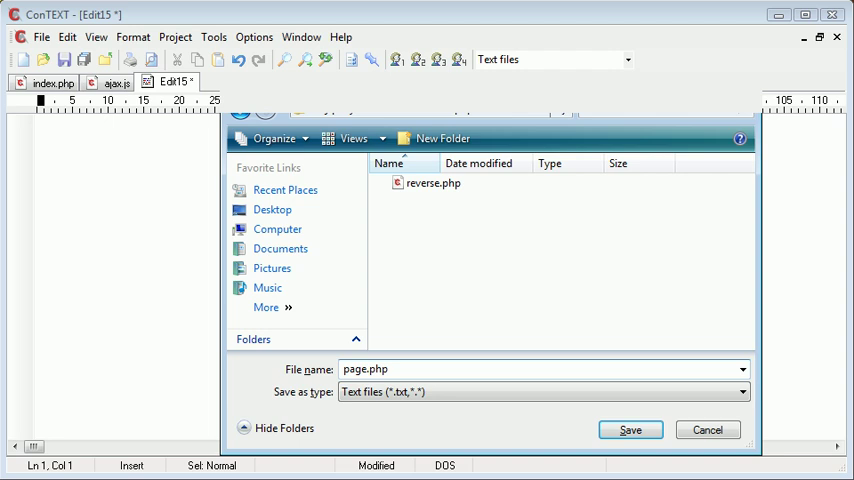
{"action": "left_click", "coordinate": [630, 428]}
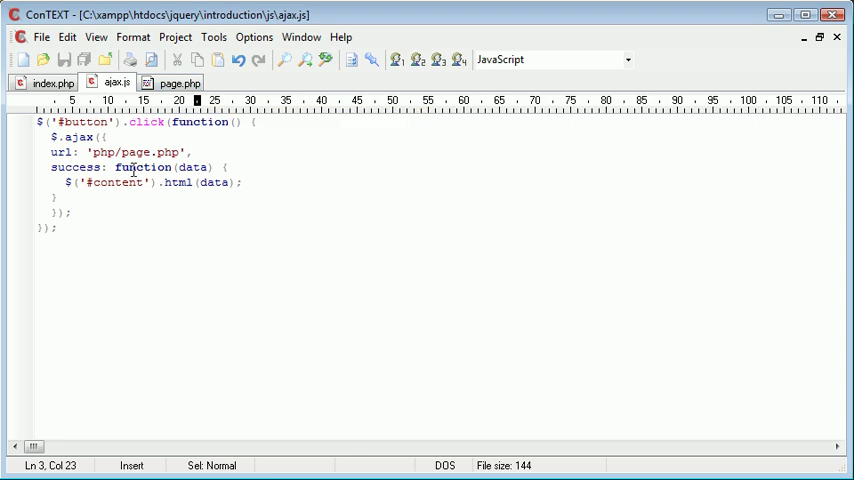
Step: Add <input type="text" id="name" /> before the Load button in index.php
{"action": "left_click", "coordinate": [48, 82]}
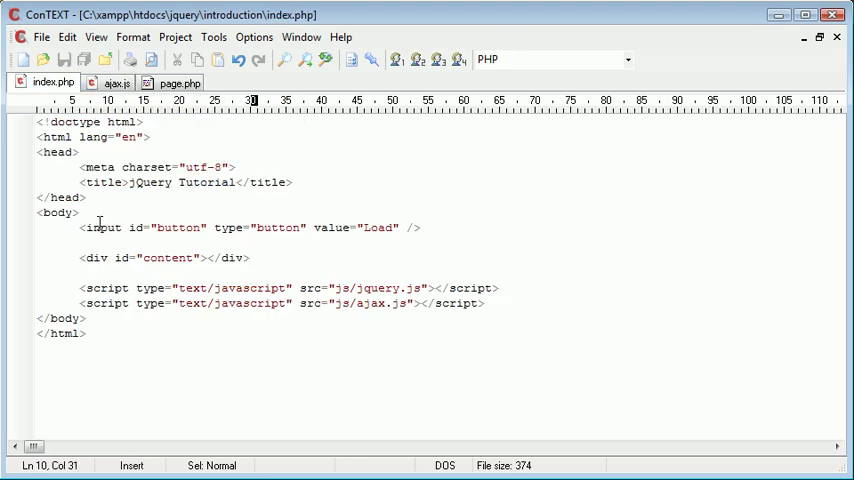
{"action": "key", "text": "Enter"}
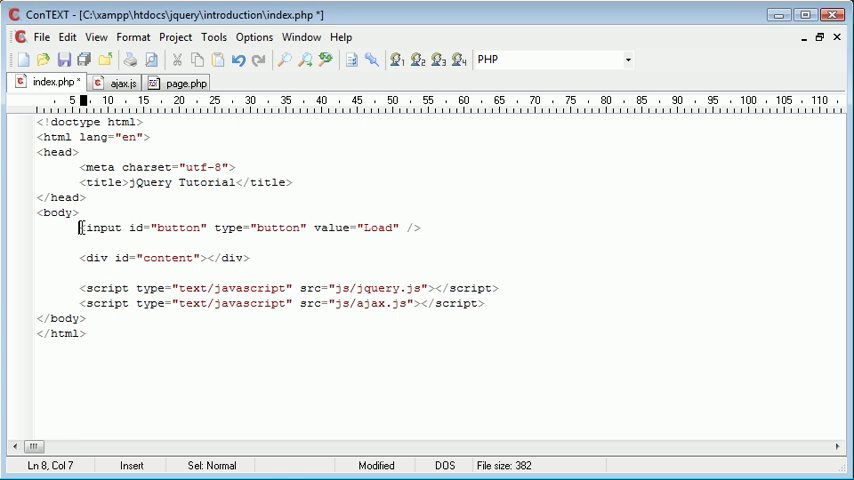
{"action": "type", "text": "<input type=\"\""}
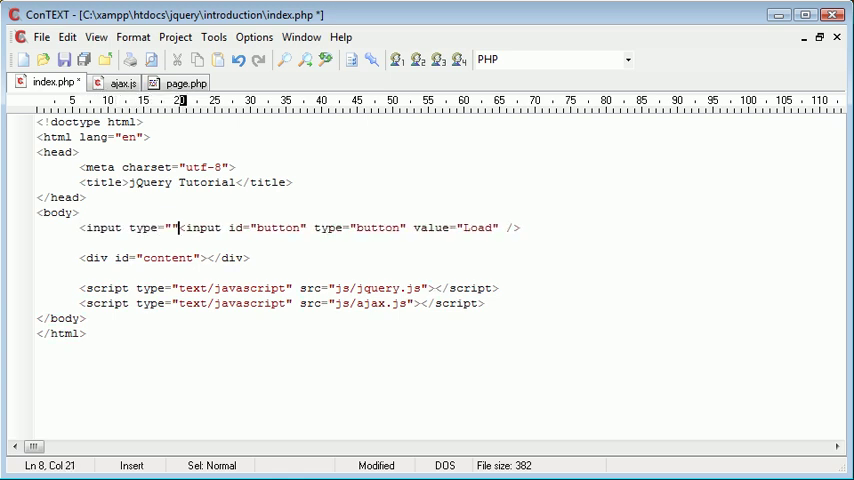
{"action": "type", "text": "text"}
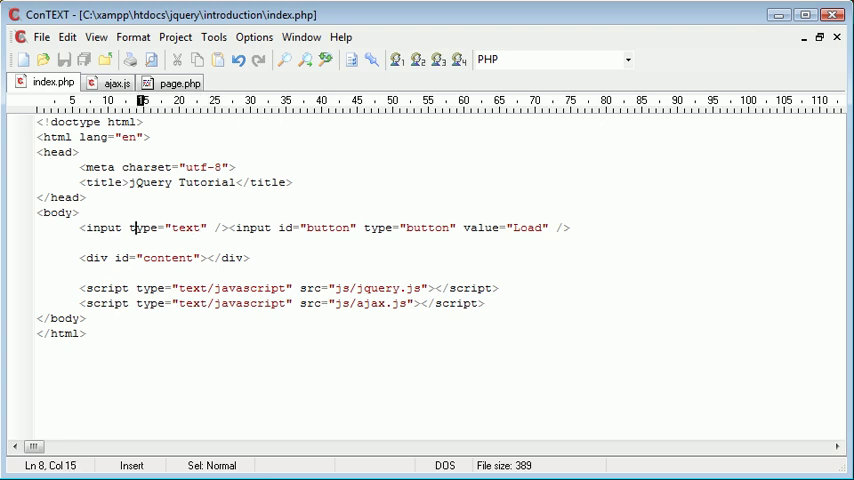
{"action": "type", "text": "id=\"\""}
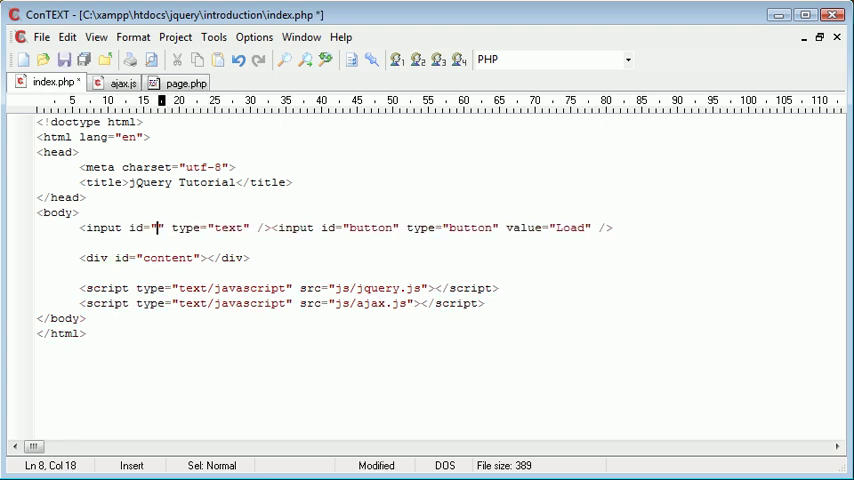
{"action": "type", "text": "name"}
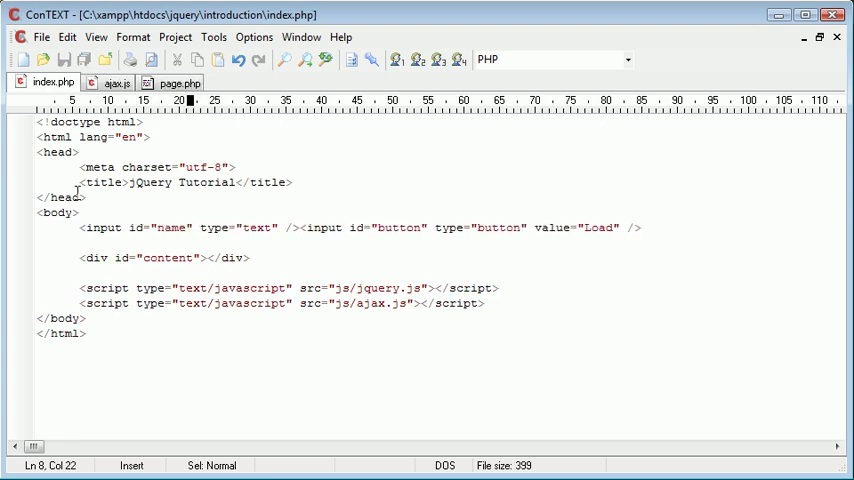
{"action": "left_click", "coordinate": [116, 84]}
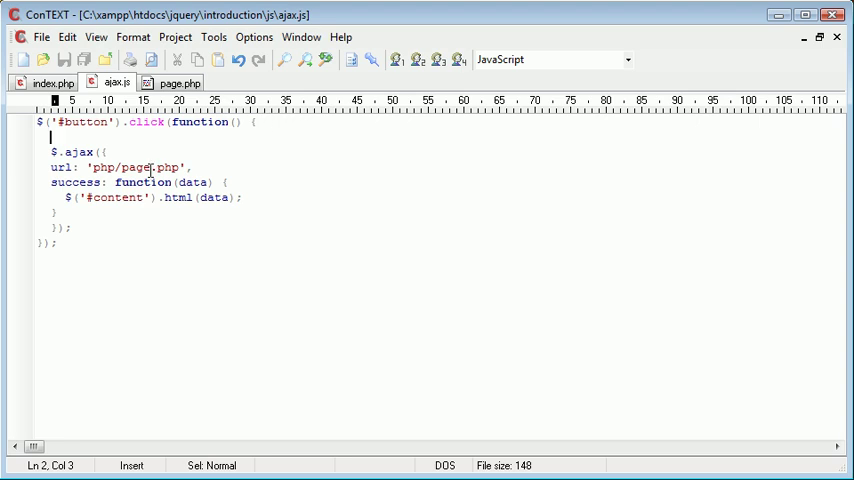
Step: Store the #name input's value in a variable: var name = $('#name').val()
{"action": "type", "text": "var name"}
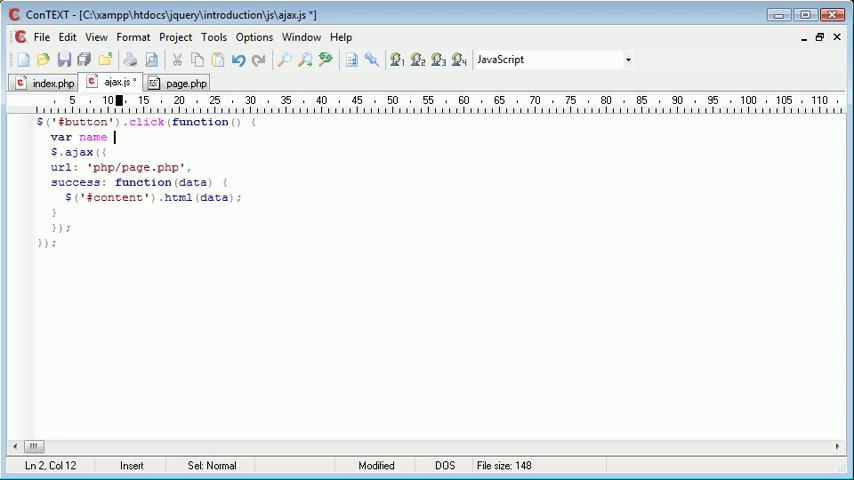
{"action": "type", "text": "= $()"}
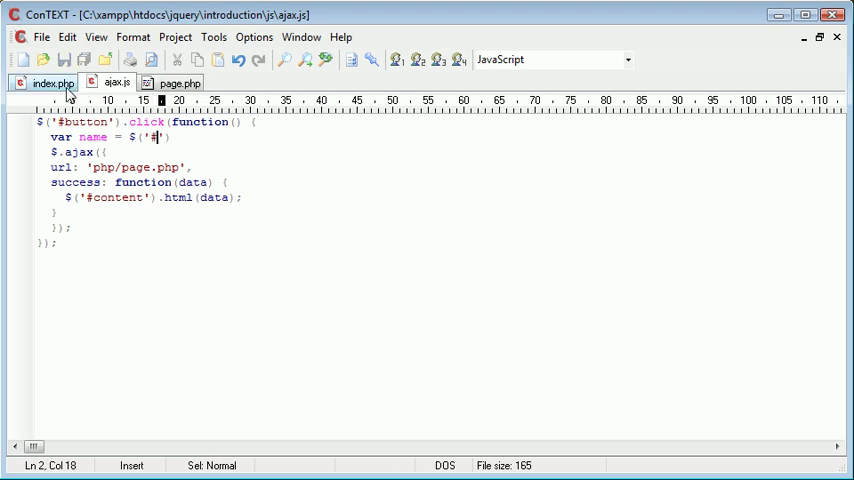
{"action": "left_click", "coordinate": [52, 82]}
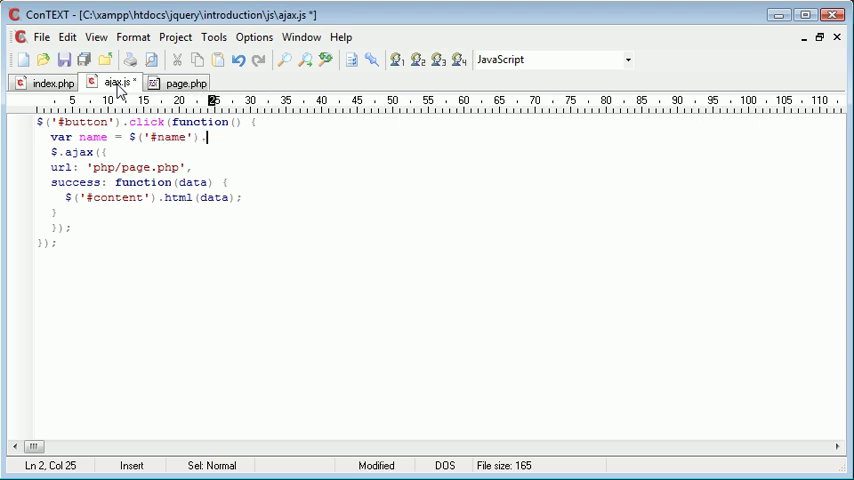
{"action": "type", "text": ".val();"}
{"action": "type", "text": "d"}
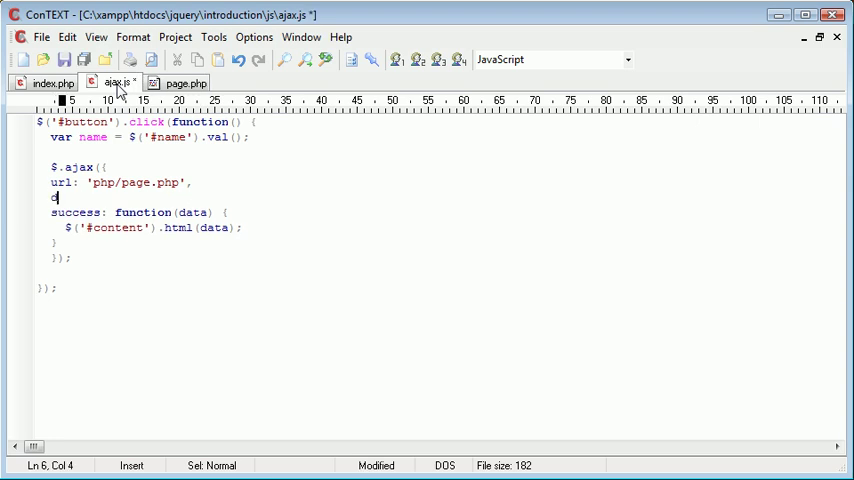
Step: Add the AJAX data line sending 'name='+name to php/page.php
{"action": "type", "text": "ata: '',"}
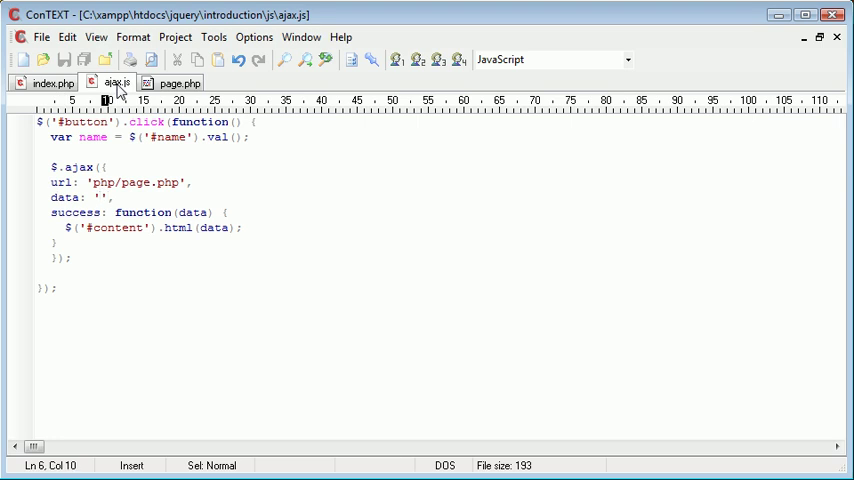
{"action": "type", "text": "name"}
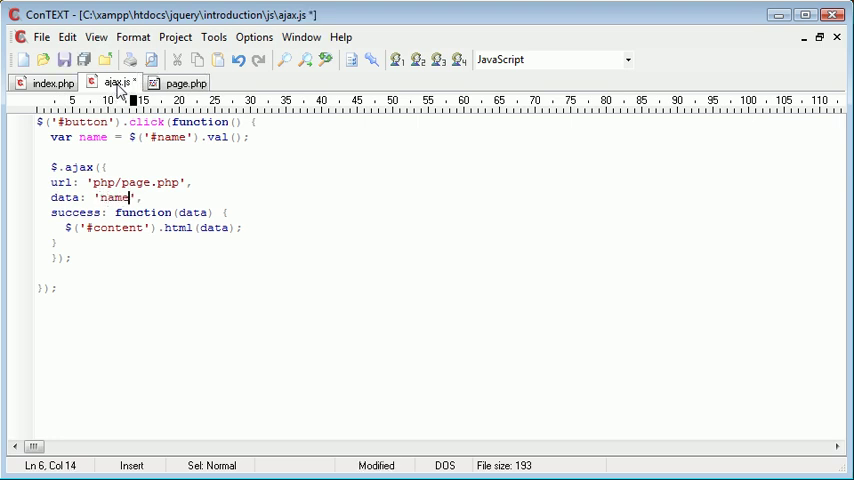
{"action": "type", "text": "='"}
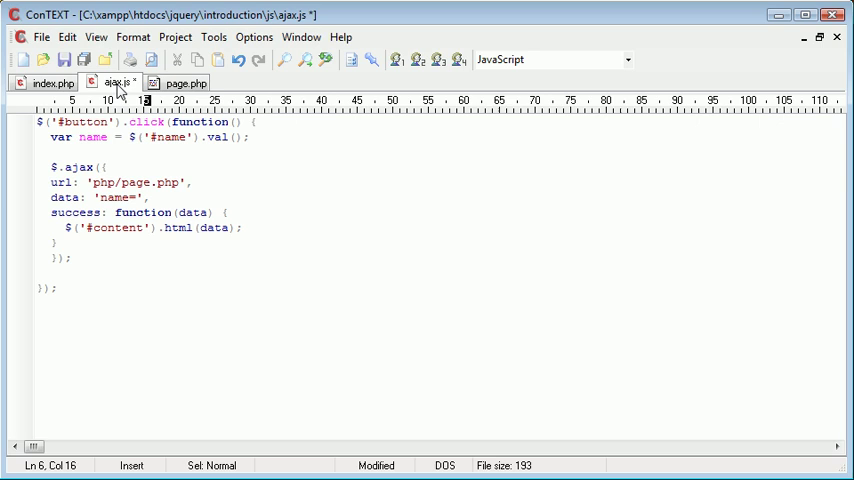
{"action": "type", "text": "'+name"}
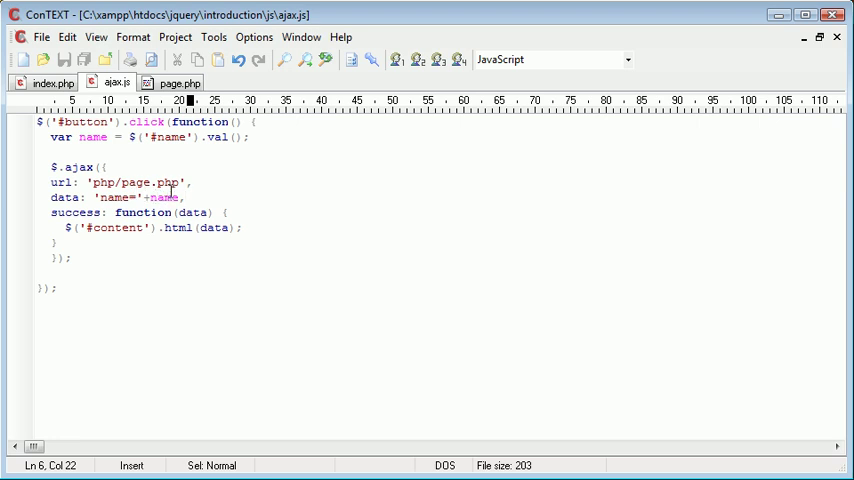
Step: In page.php, begin the handler with if (isset($_GET[''])) after reviewing ajax.js
{"action": "left_click", "coordinate": [180, 82]}
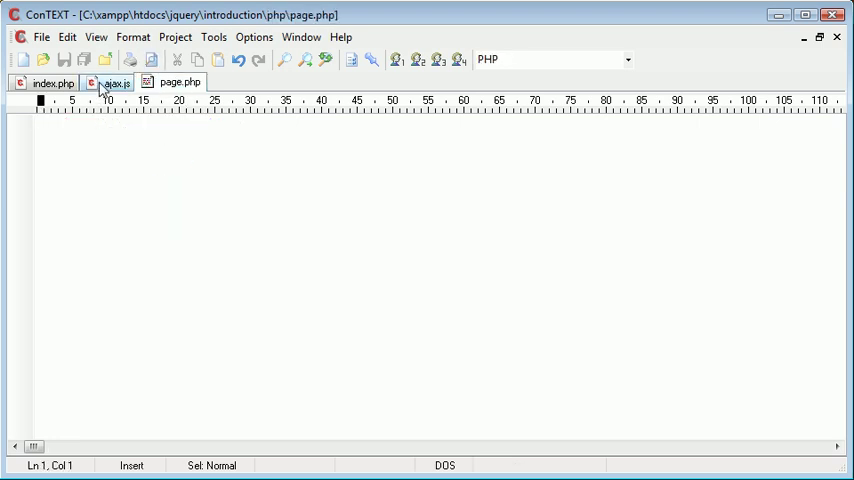
{"action": "left_click", "coordinate": [114, 84]}
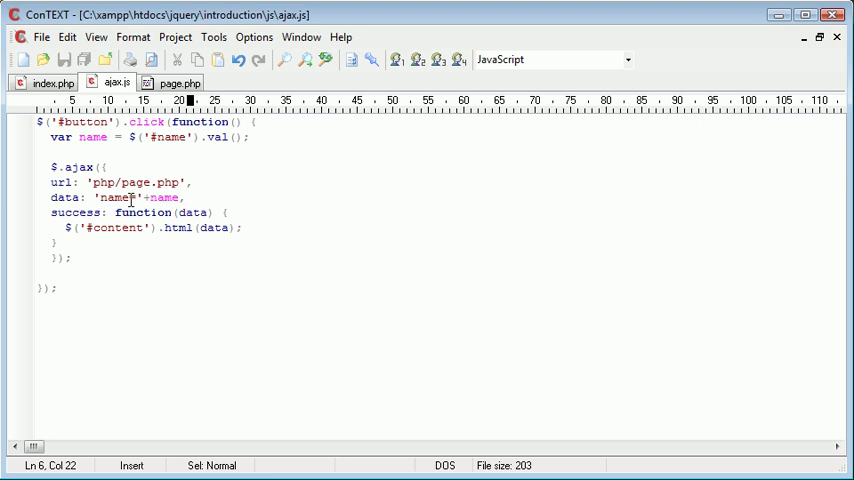
{"action": "left_click", "coordinate": [180, 82]}
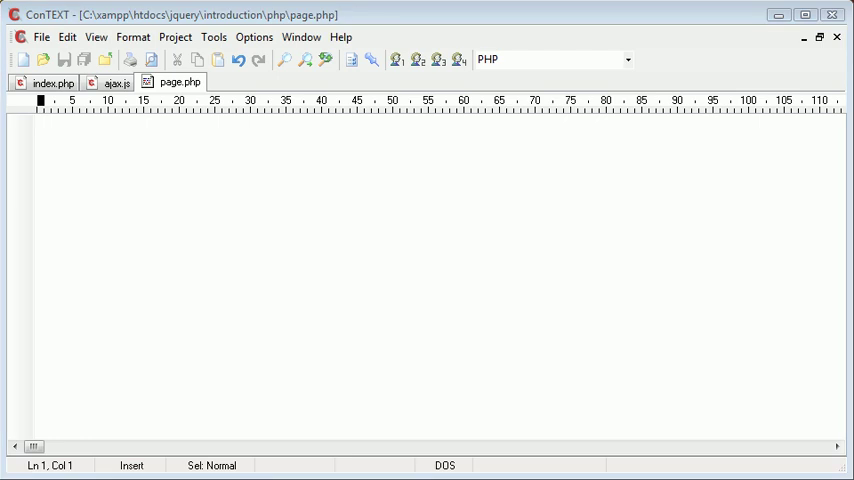
{"action": "left_click", "coordinate": [118, 82]}
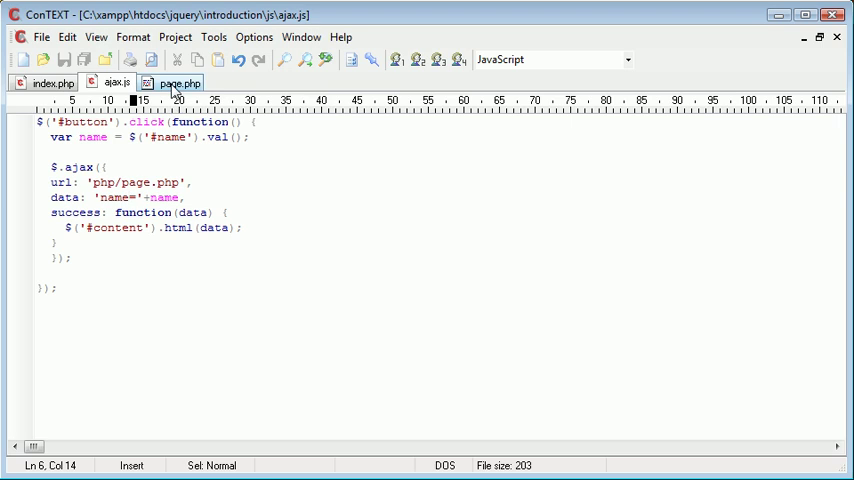
{"action": "left_click", "coordinate": [178, 84]}
{"action": "type", "text": "if"}
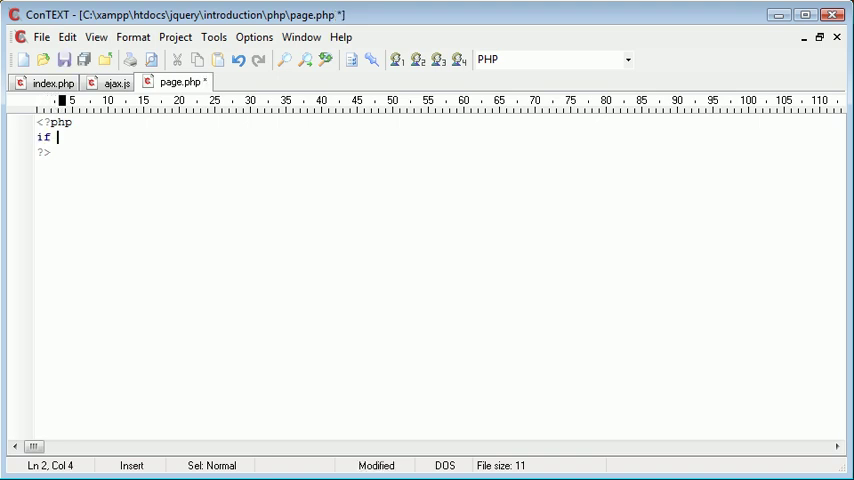
{"action": "type", "text": "($_"}
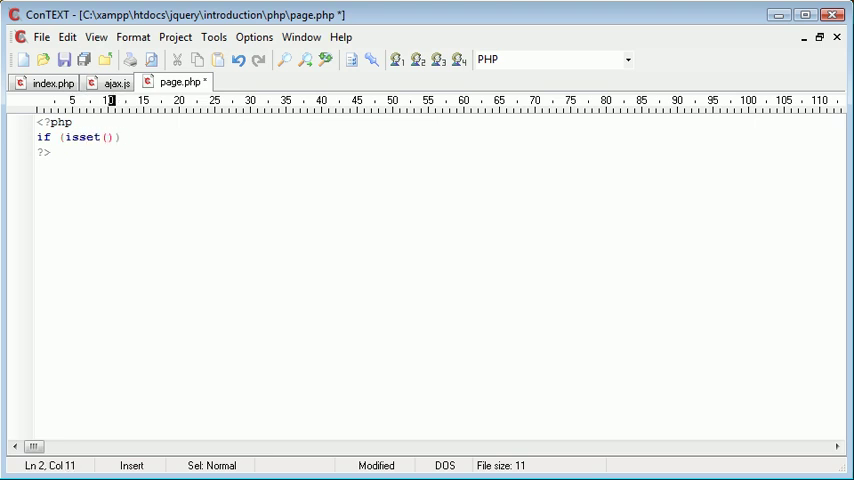
{"action": "type", "text": "$"}
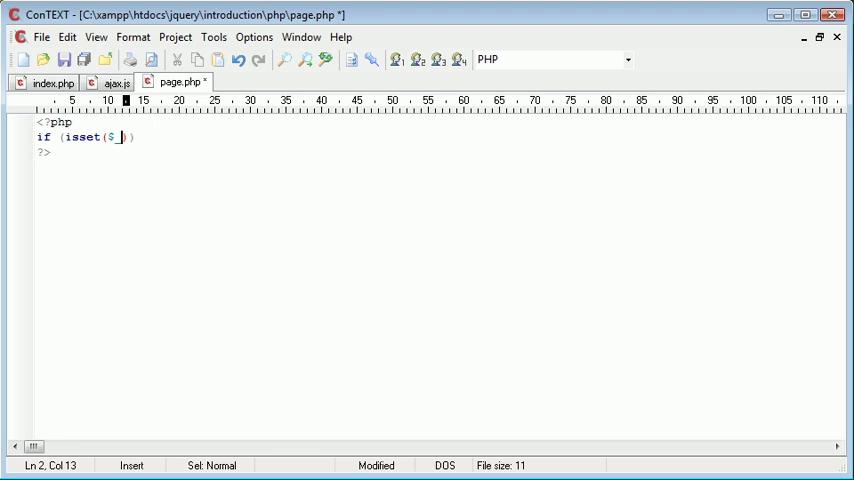
{"action": "type", "text": "_GET['']"}
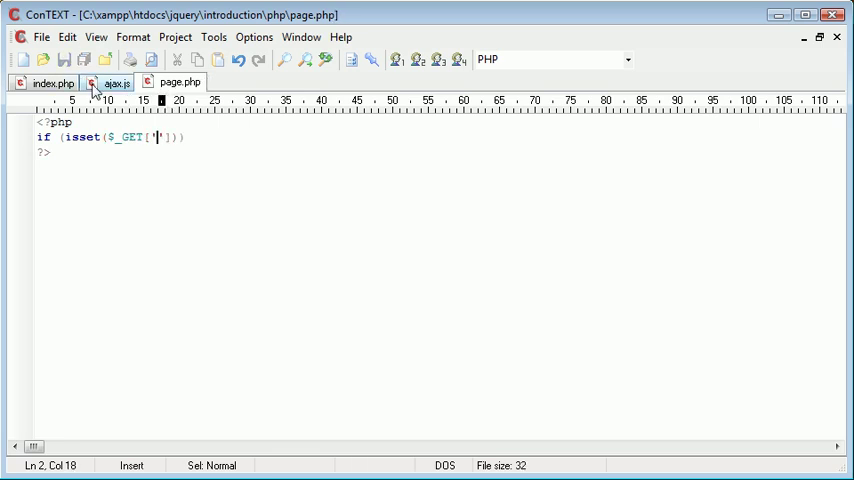
Step: Complete the condition with the 'name' key and echo $name = $_GET['name'], matching ajax.js's data key
{"action": "left_click", "coordinate": [114, 82]}
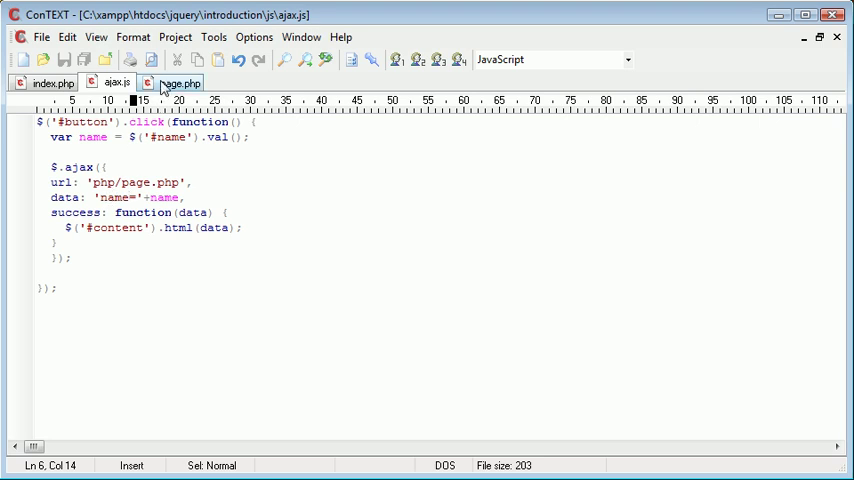
{"action": "left_click", "coordinate": [180, 82]}
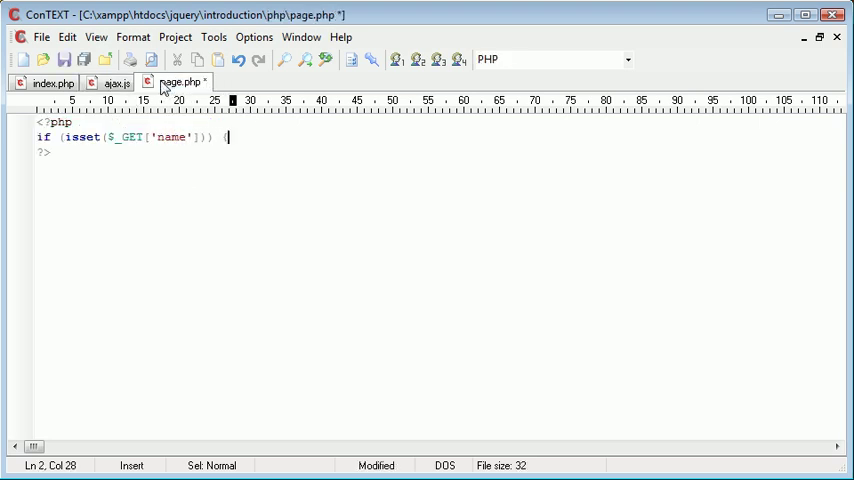
{"action": "type", "text": "$"}
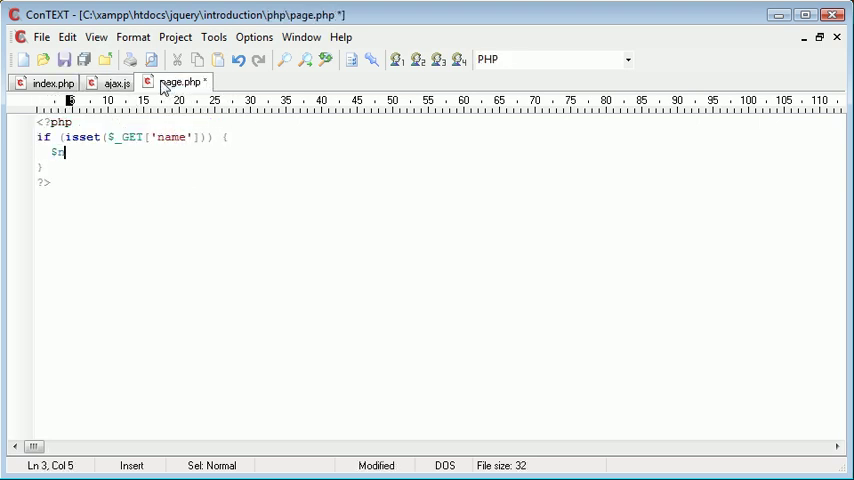
{"action": "type", "text": "name ="}
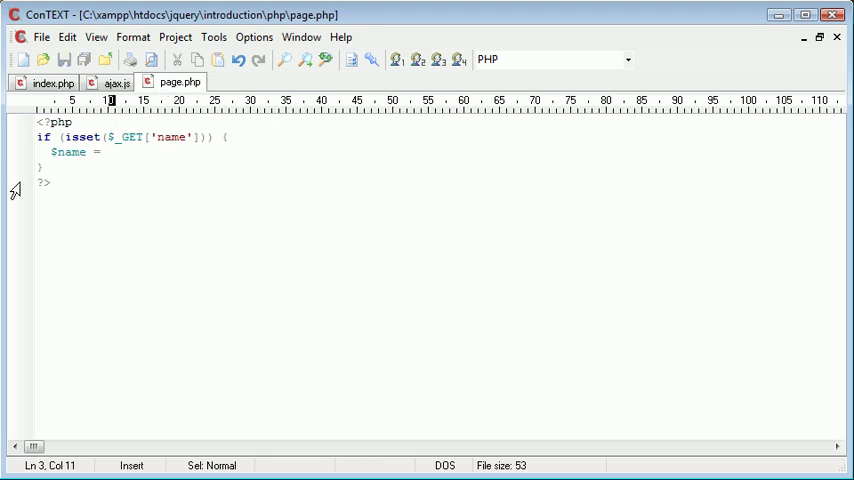
{"action": "type", "text": "$_GET"}
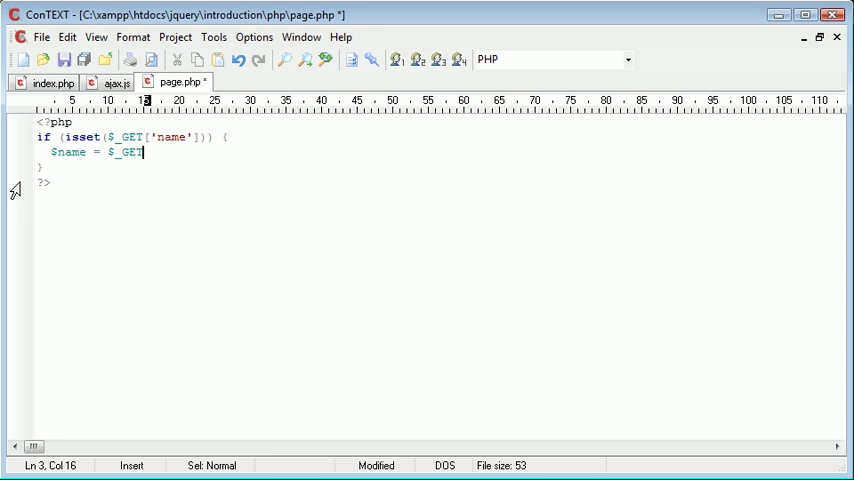
{"action": "type", "text": "['name'];"}
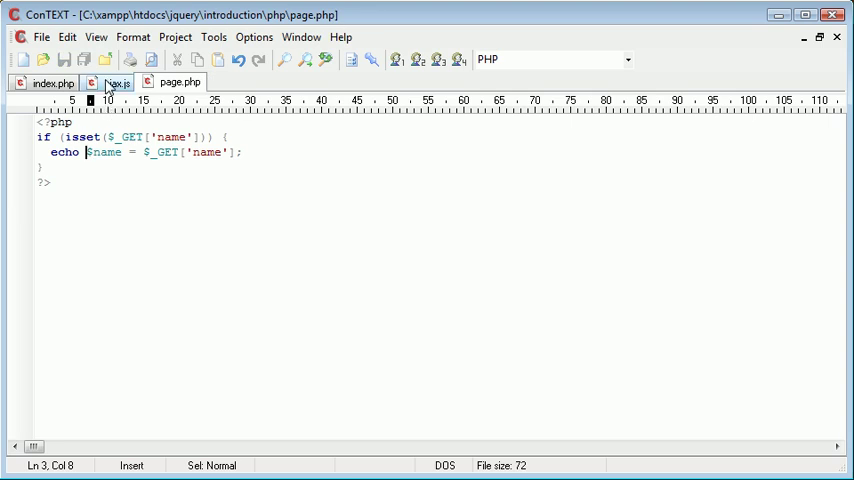
{"action": "left_click", "coordinate": [114, 82]}
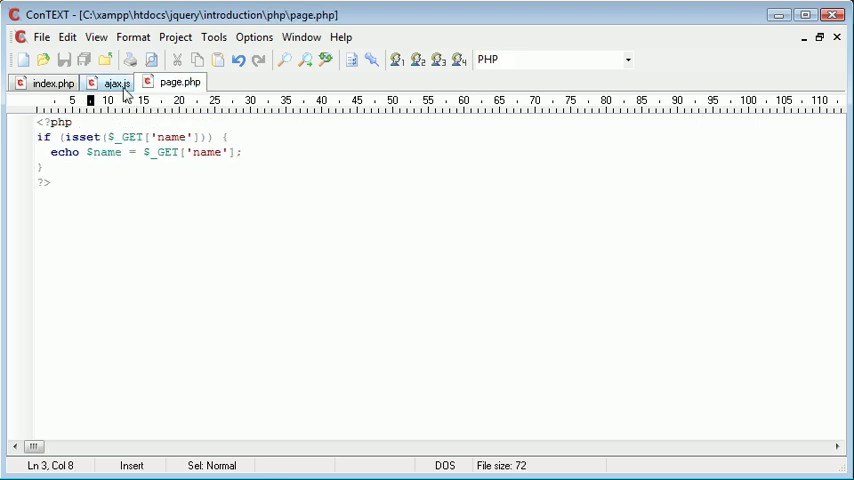
{"action": "left_click", "coordinate": [112, 82]}
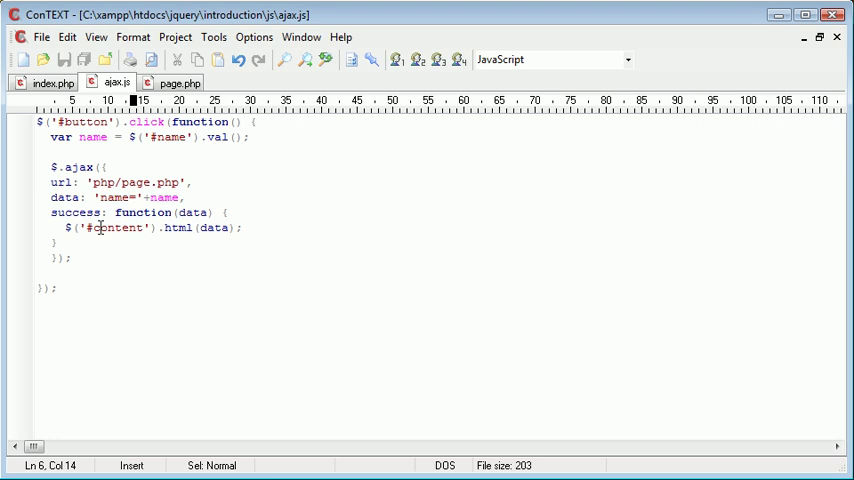
Step: In Chrome at localhost/jquery/introduction/, enter Alex and Load so it appears below the field
{"action": "left_click", "coordinate": [48, 82]}
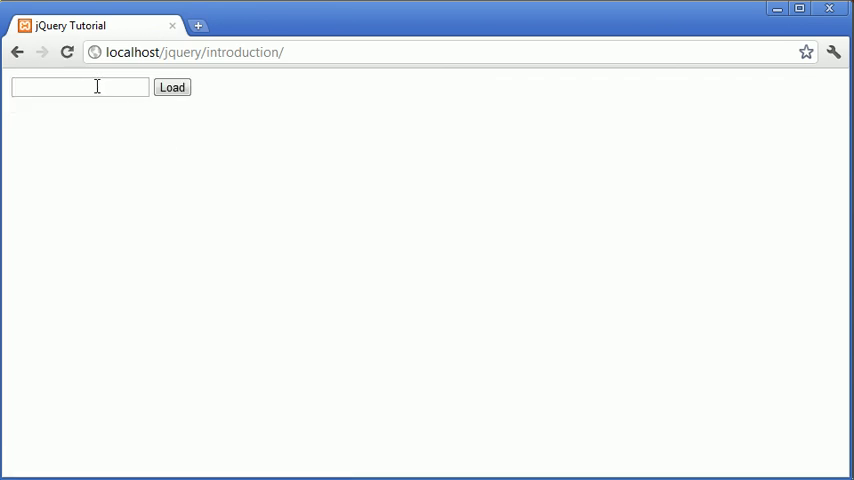
{"action": "type", "text": "Alex"}
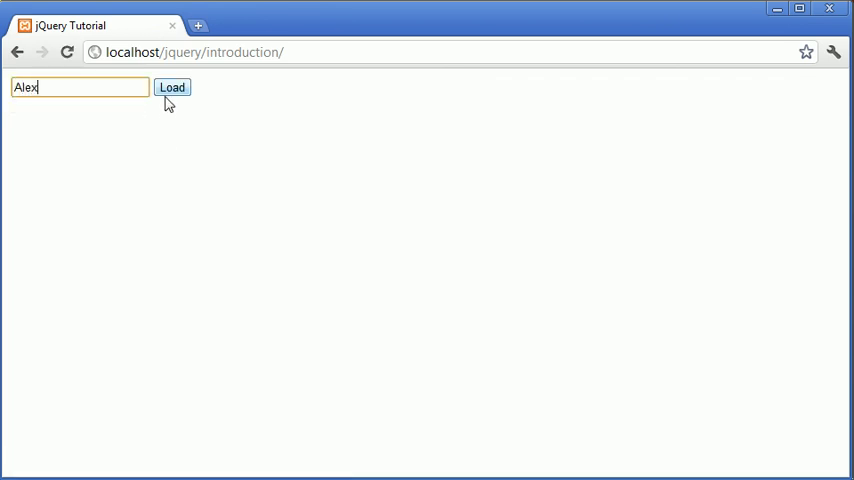
{"action": "left_click", "coordinate": [172, 88]}
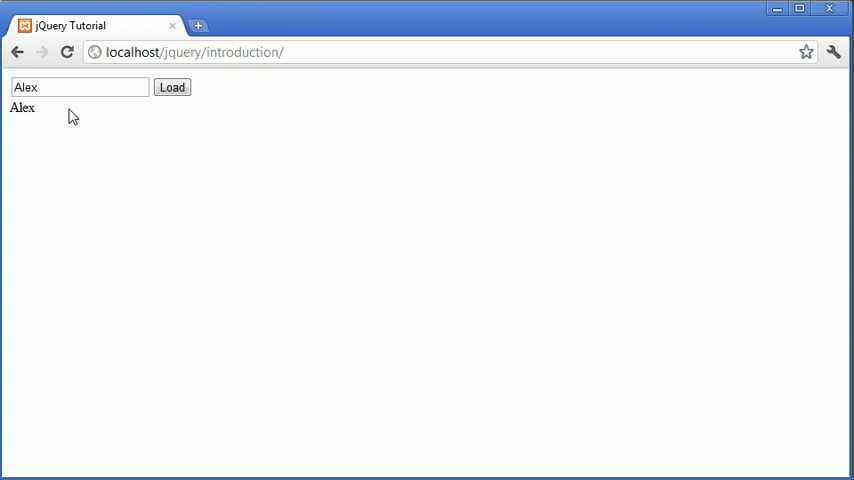
{"action": "double_click", "coordinate": [22, 108]}
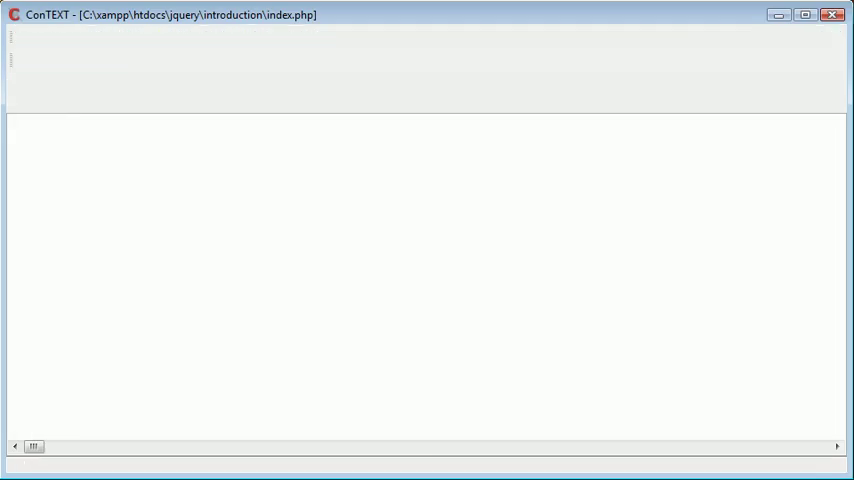
{"action": "left_click", "coordinate": [116, 84]}
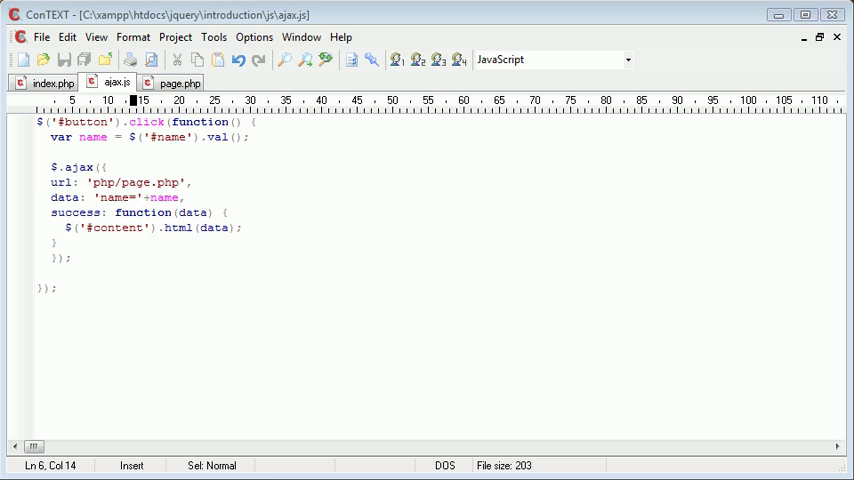
{"action": "mouse_move", "coordinate": [210, 196]}
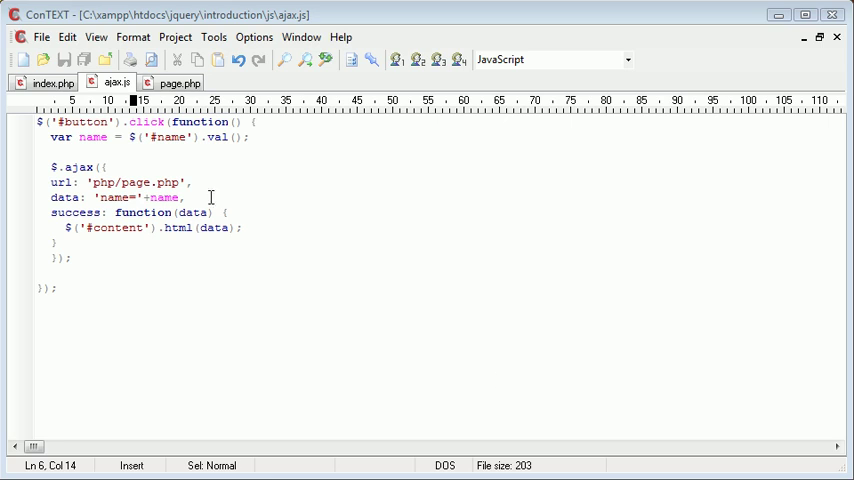